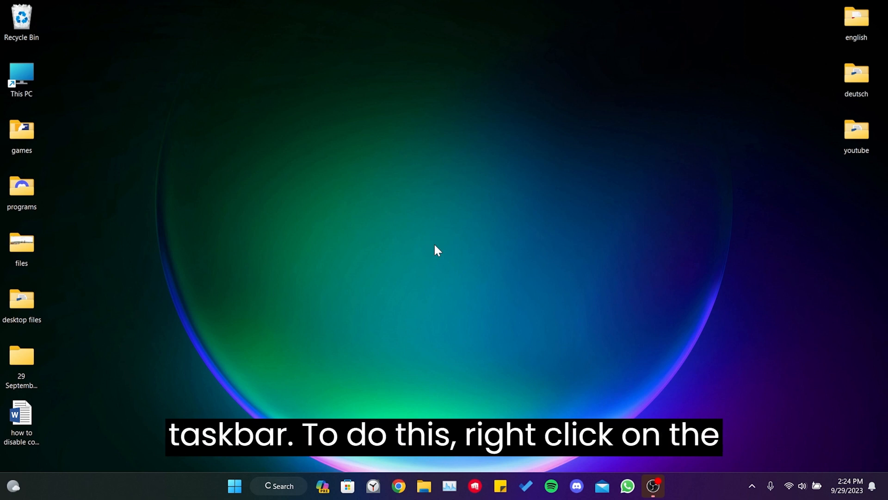
{"action": "mouse_move", "coordinate": [163, 492]}
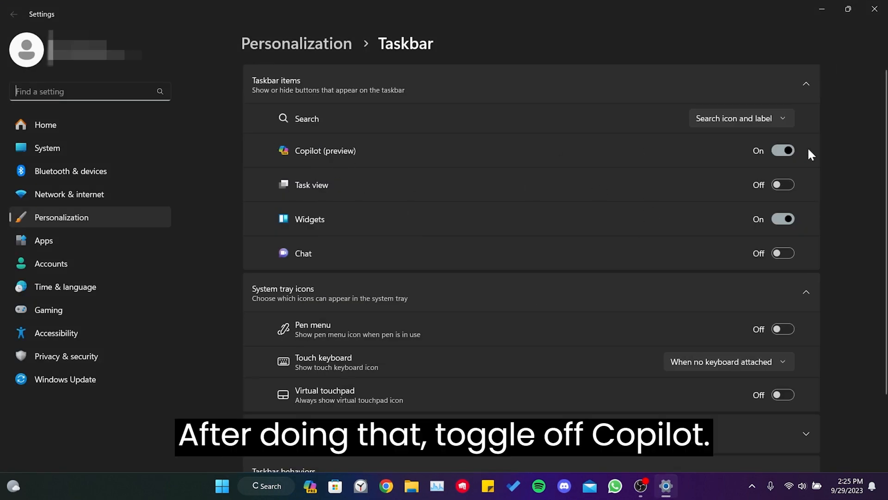
Switch the Copilot (preview) taskbar toggle off in Windows Settings.
{"action": "left_click", "coordinate": [782, 151]}
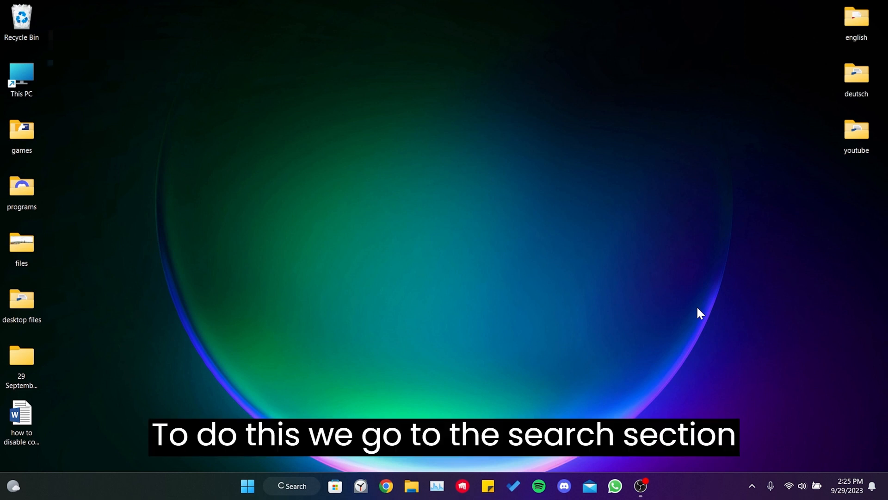
Search 'gpedit' in Windows Search and launch Edit group policy.
{"action": "left_click", "coordinate": [290, 486]}
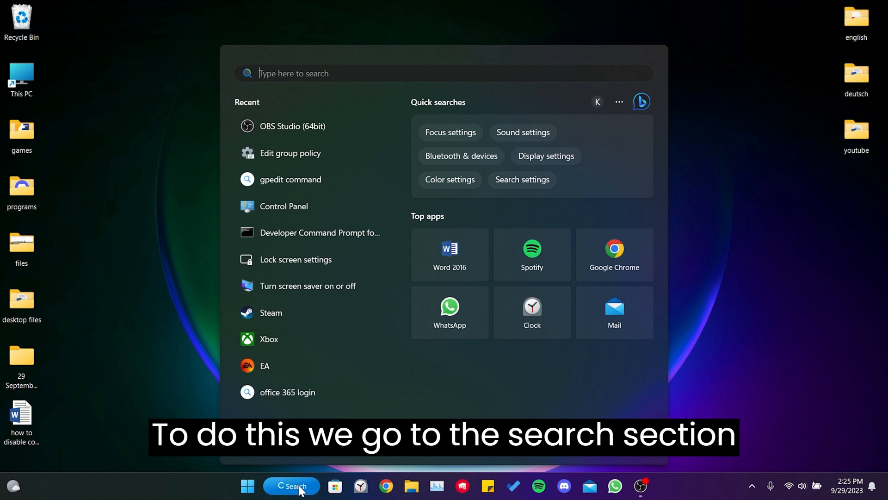
{"action": "type", "text": "gpedit"}
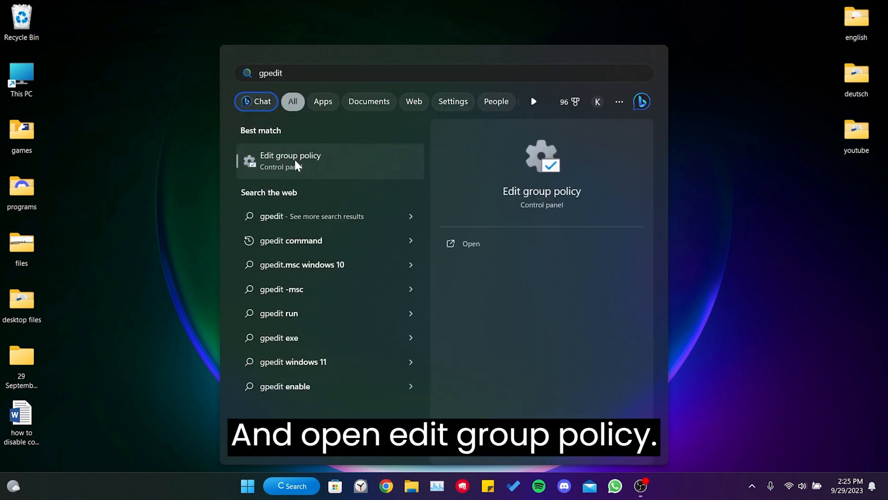
{"action": "left_click", "coordinate": [290, 160]}
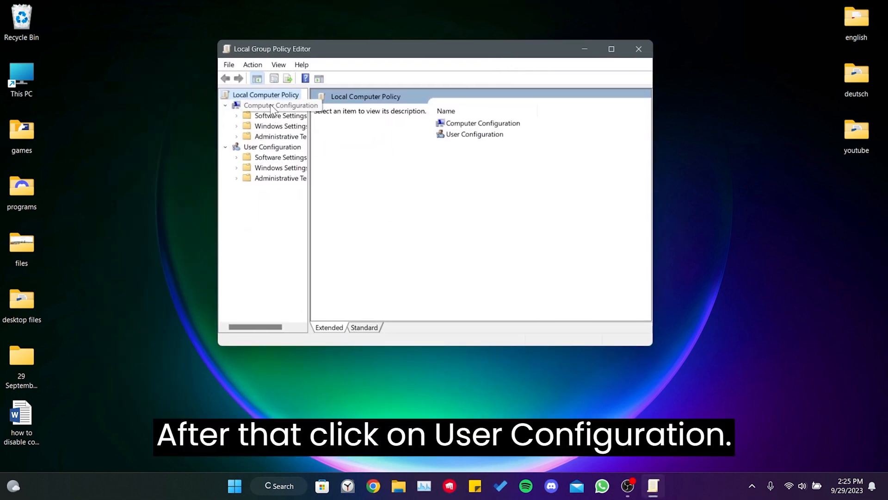
Navigate User Configuration > Administrative Templates > Windows Components.
{"action": "left_click", "coordinate": [272, 147]}
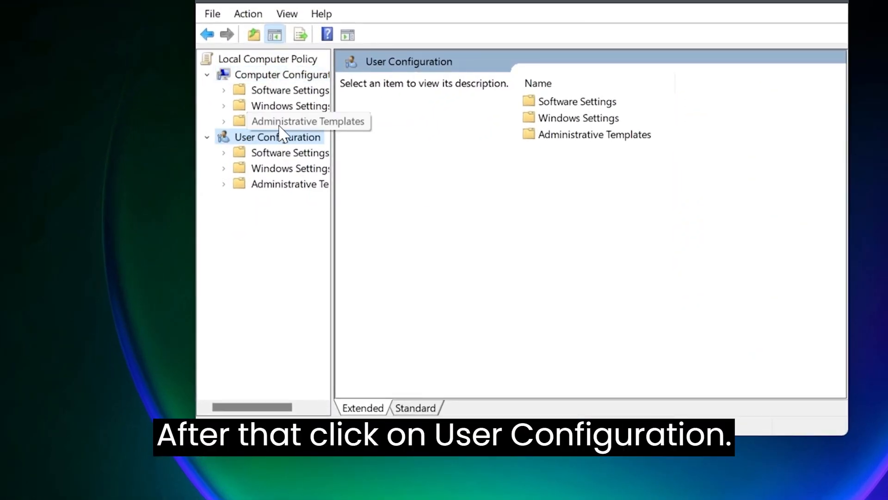
{"action": "left_click", "coordinate": [289, 184]}
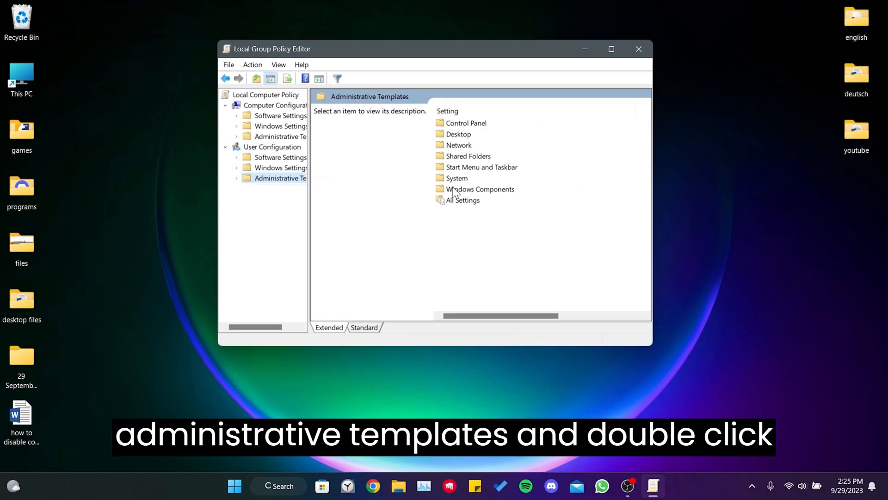
{"action": "left_click", "coordinate": [479, 188]}
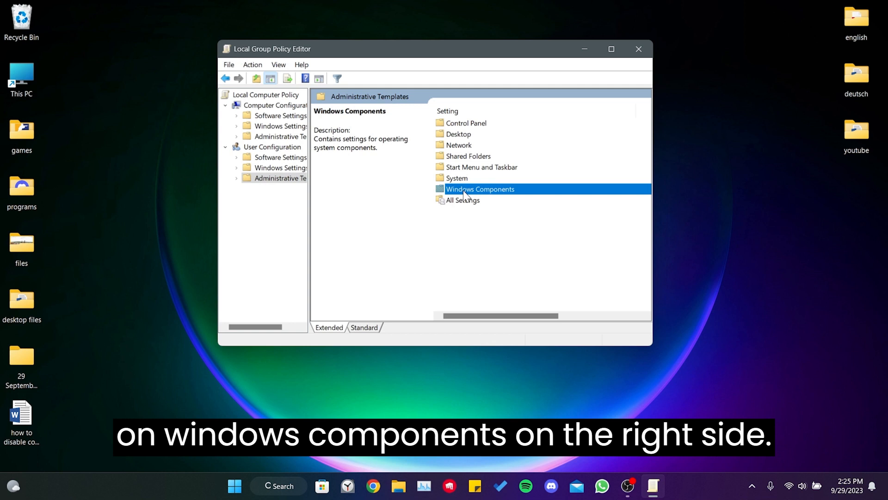
{"action": "double_click", "coordinate": [480, 189]}
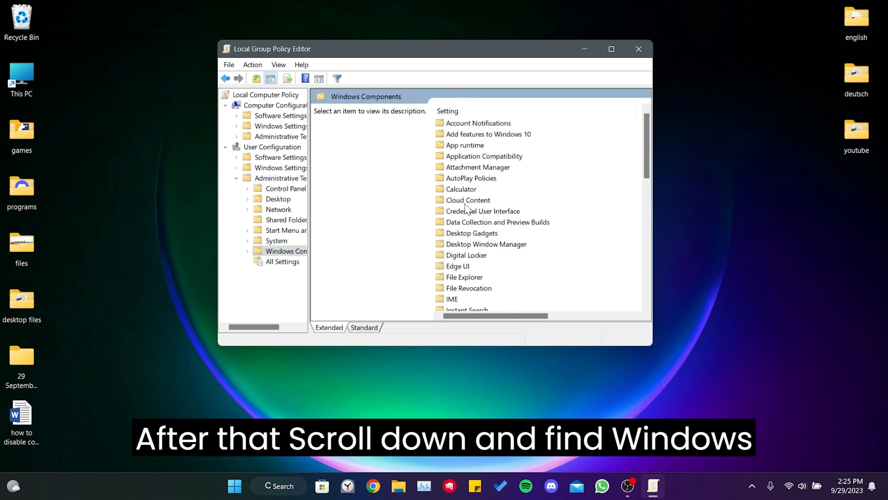
Open the Windows Copilot folder and its Turn off Windows Copilot policy.
{"action": "scroll", "scroll_direction": "down", "scroll_amount": 3}
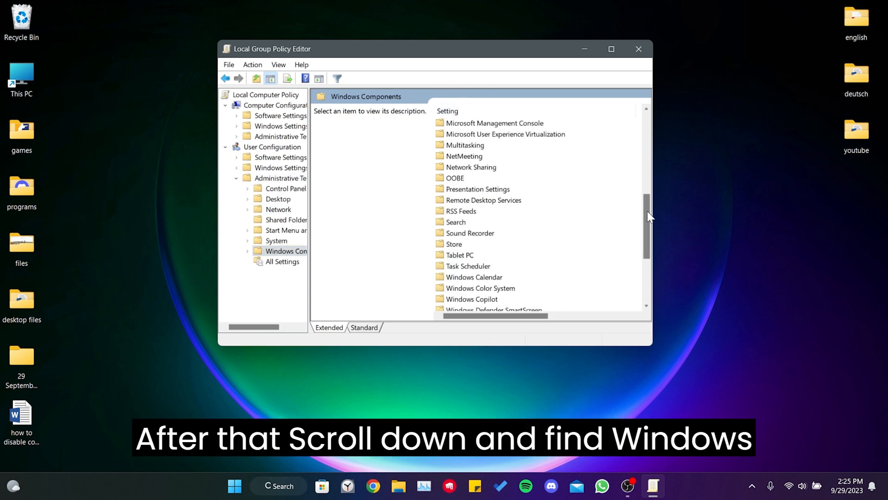
{"action": "left_click", "coordinate": [473, 211]}
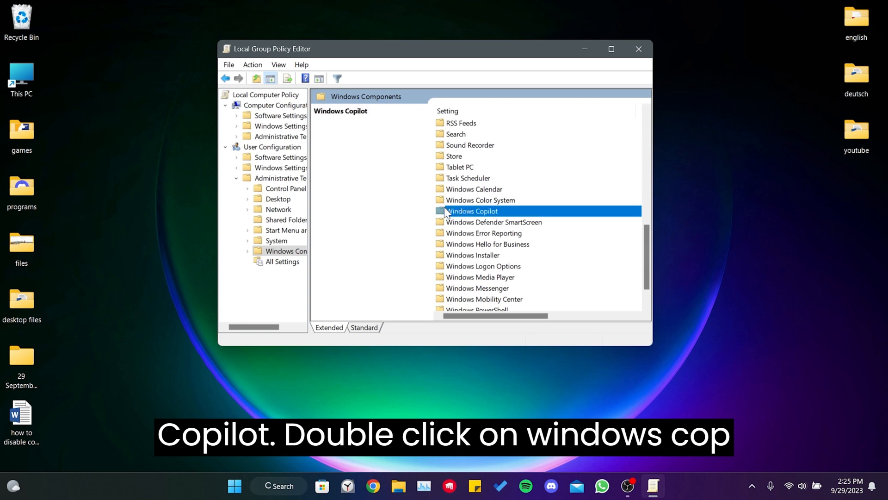
{"action": "double_click", "coordinate": [471, 211]}
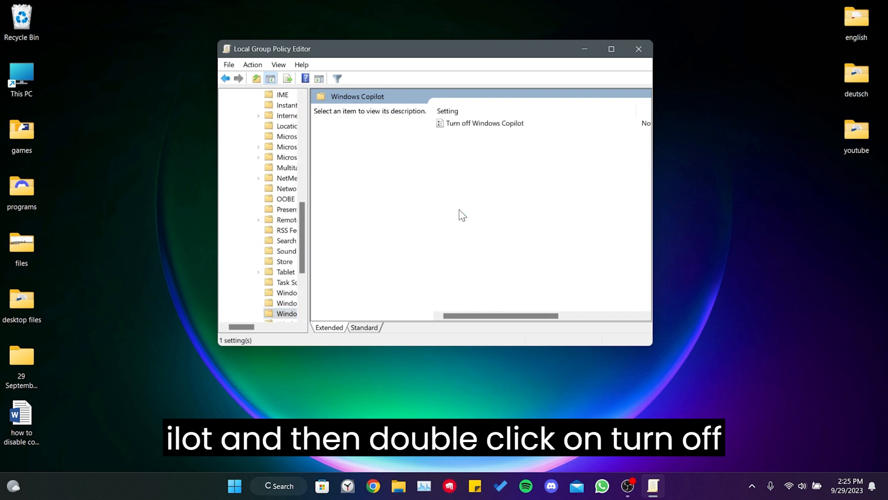
{"action": "left_click", "coordinate": [483, 123]}
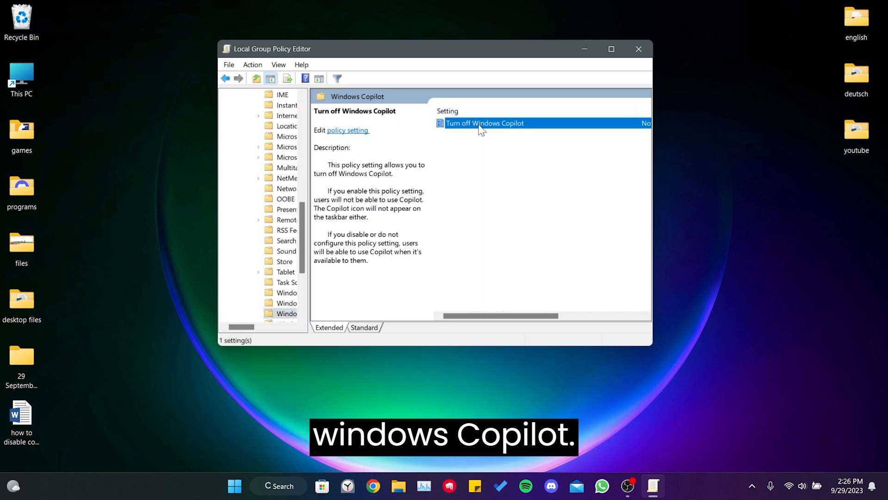
{"action": "double_click", "coordinate": [484, 123]}
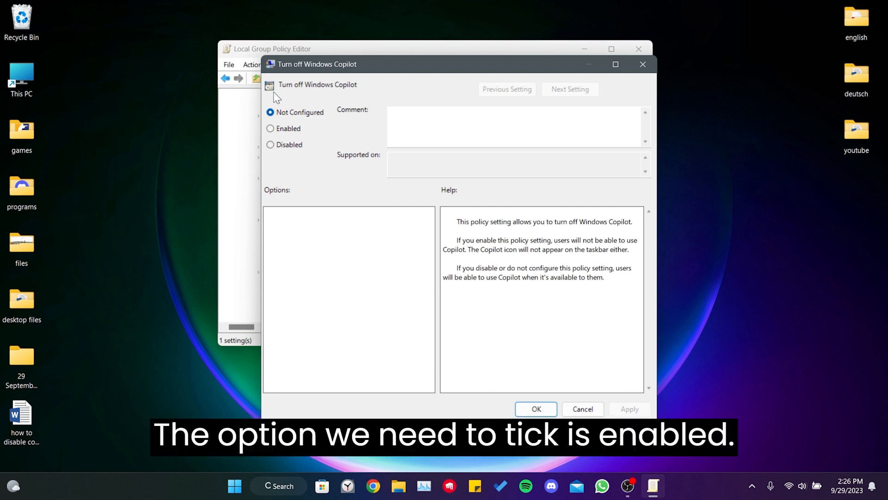
Set Turn off Windows Copilot to Enabled and apply the setting.
{"action": "left_click", "coordinate": [270, 128]}
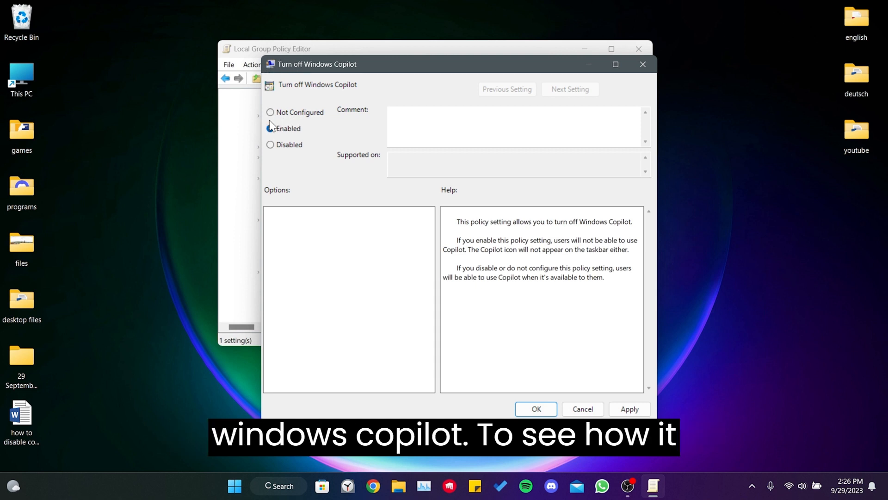
{"action": "left_click", "coordinate": [270, 128]}
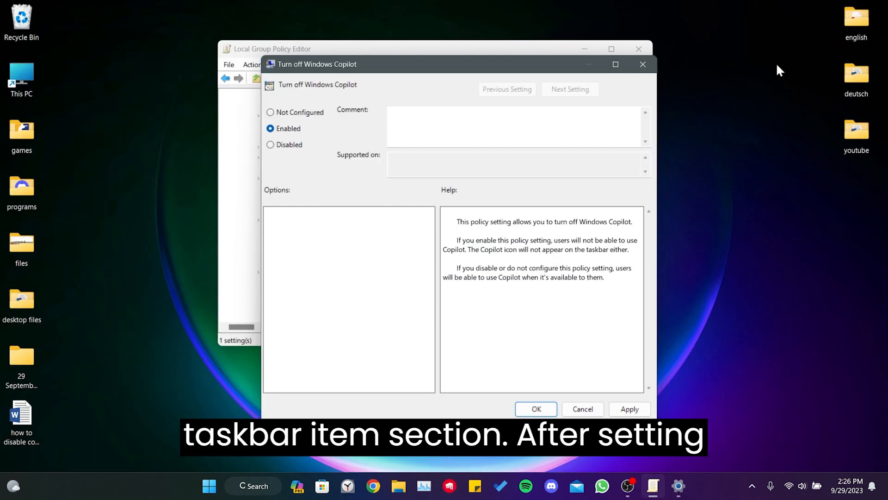
{"action": "mouse_move", "coordinate": [410, 172]}
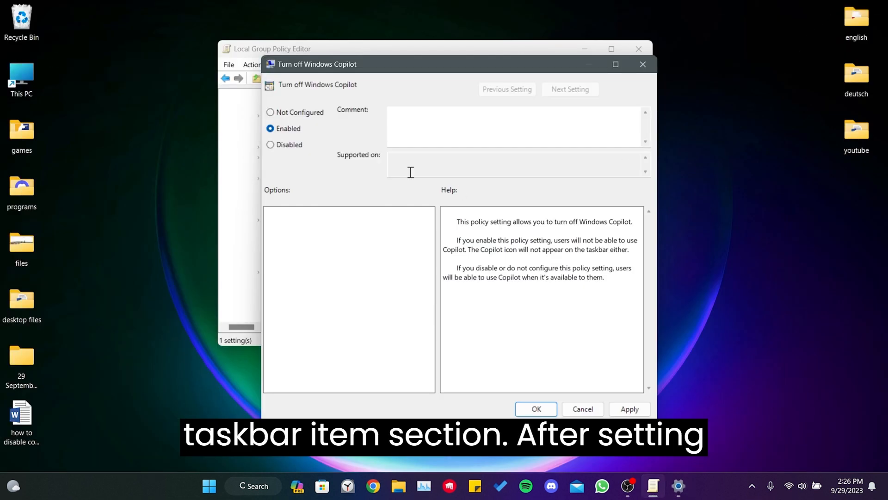
{"action": "left_click", "coordinate": [629, 408]}
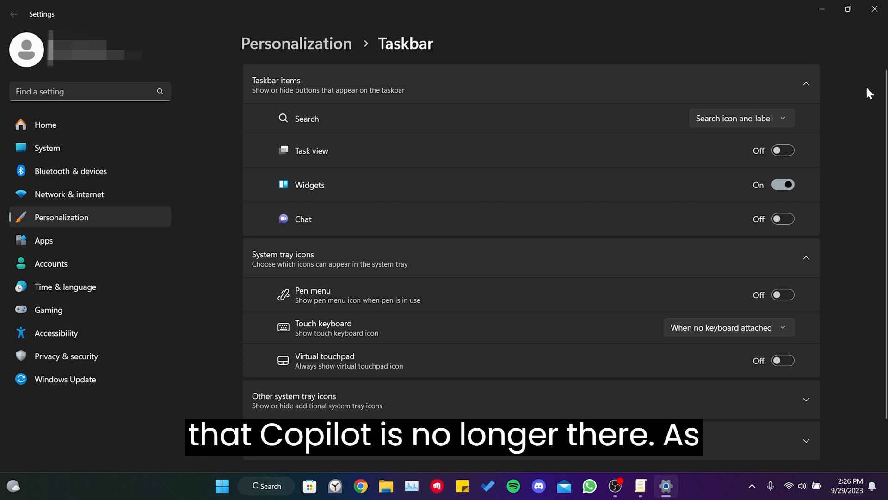
{"action": "mouse_move", "coordinate": [730, 84]}
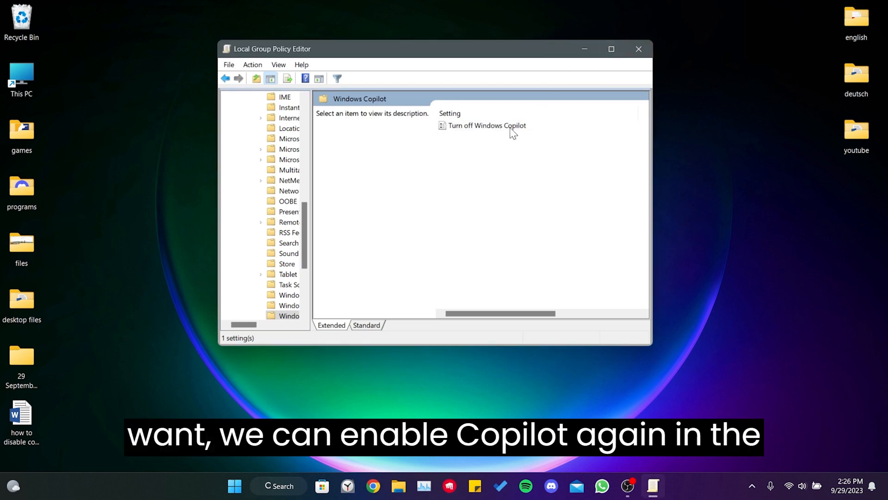
Reopen the Turn off Windows Copilot policy dialog, still showing Enabled.
{"action": "left_click", "coordinate": [487, 125]}
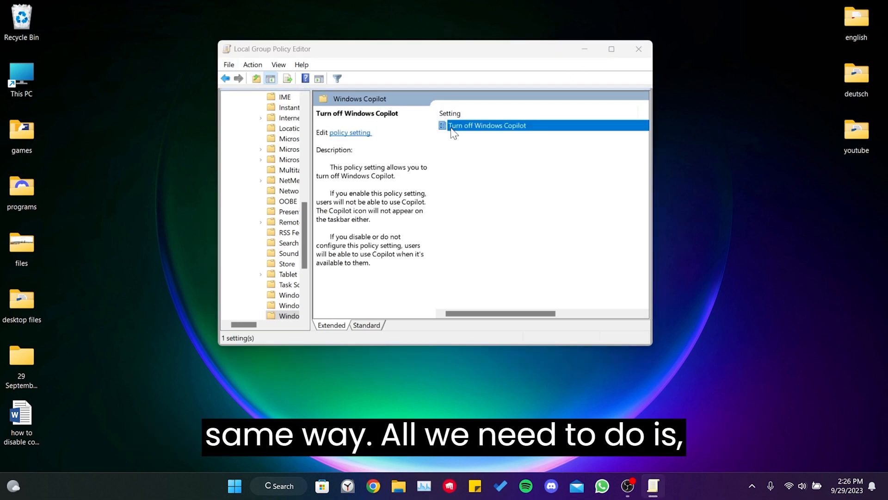
{"action": "double_click", "coordinate": [487, 125]}
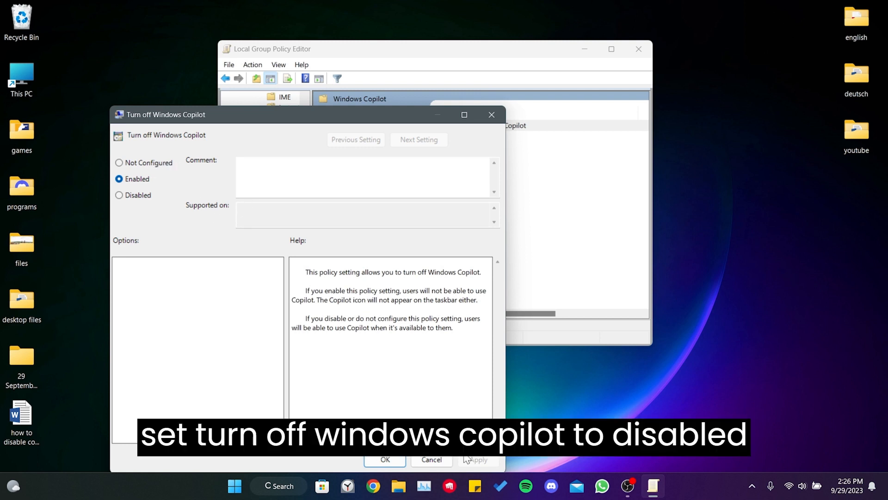
{"action": "mouse_move", "coordinate": [474, 159]}
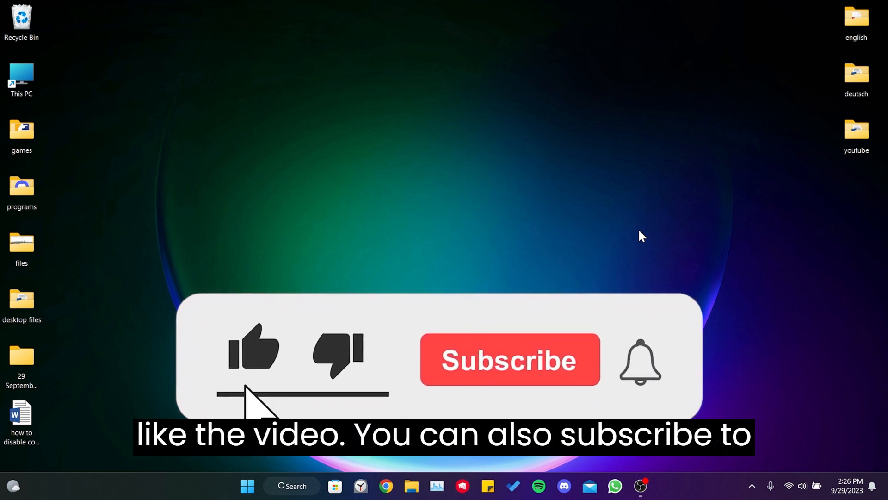
Close the Local Group Policy Editor window, returning to the desktop.
{"action": "left_click", "coordinate": [508, 360]}
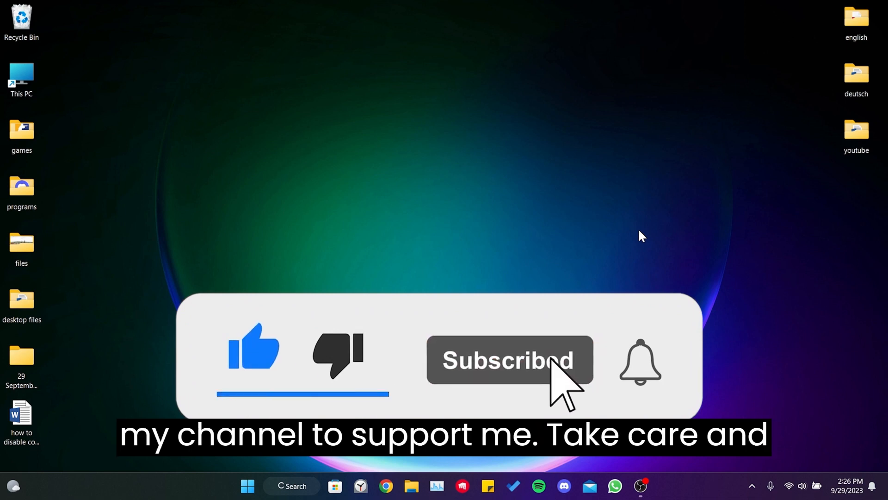